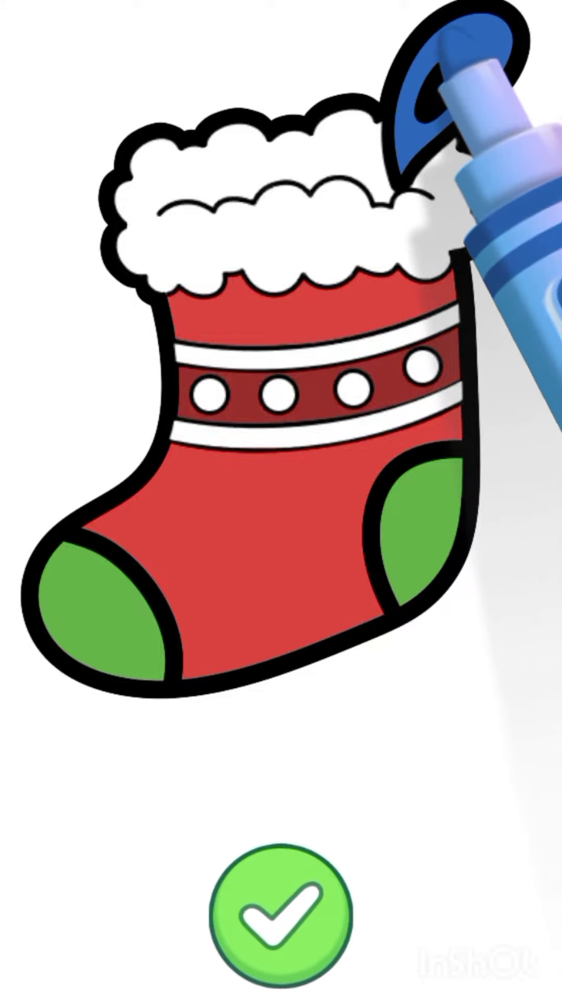
Submit the colored stocking, view its 100% accuracy result, and continue to the 30% marker reward
click(281, 911)
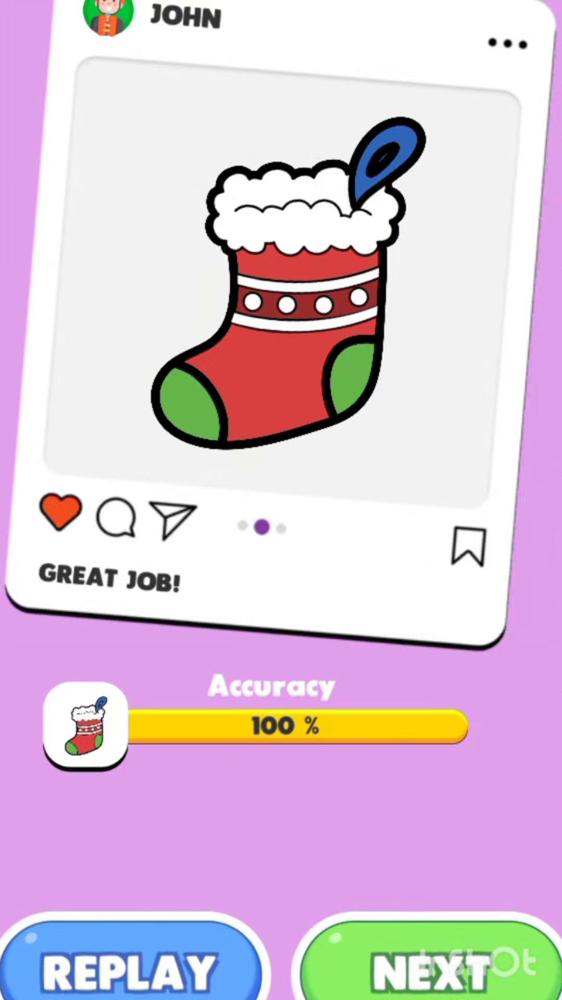
click(438, 969)
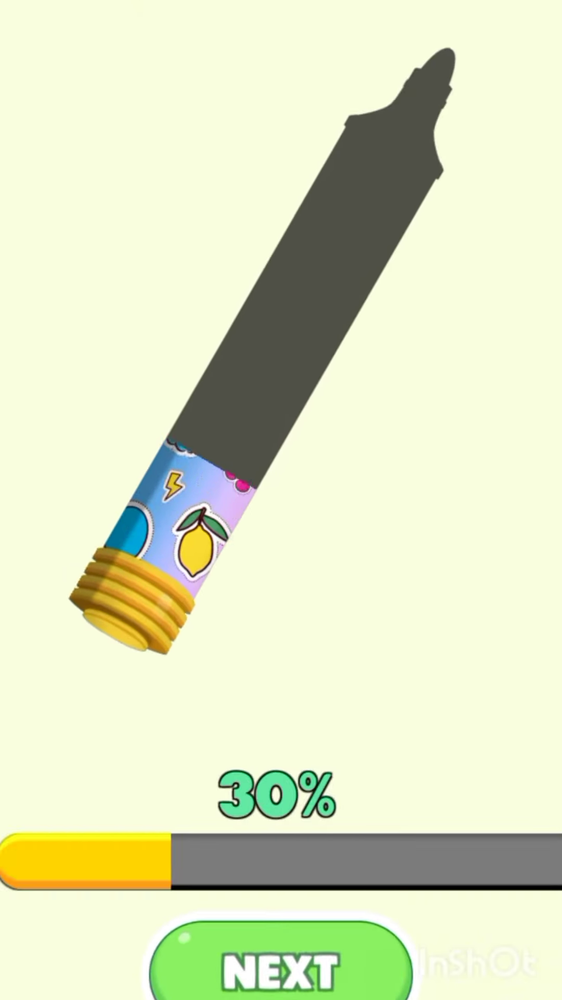